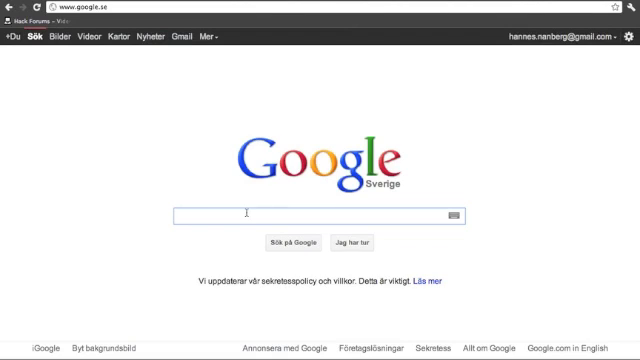
Step: Search Google for 'Winebottler' in Chrome
type("W")
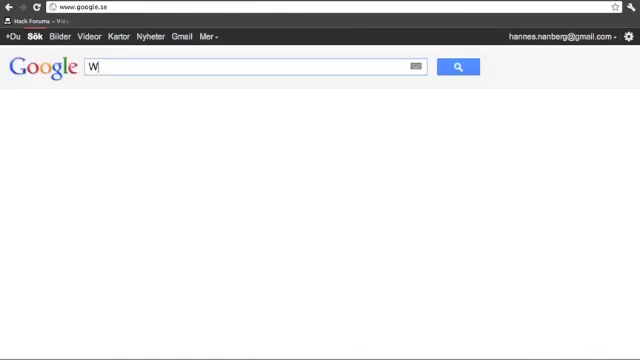
type("inebottler")
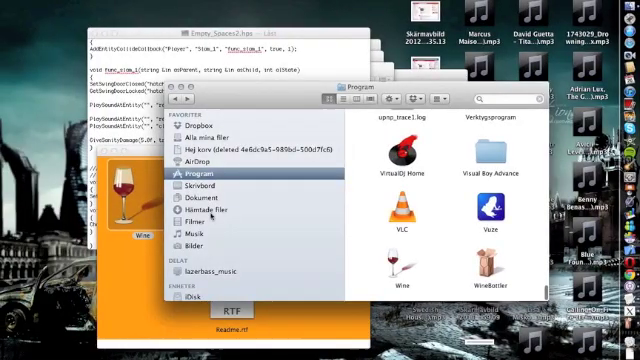
Step: Show the Program folder in Finder with Wine and WineBottler listed
left_click(200, 210)
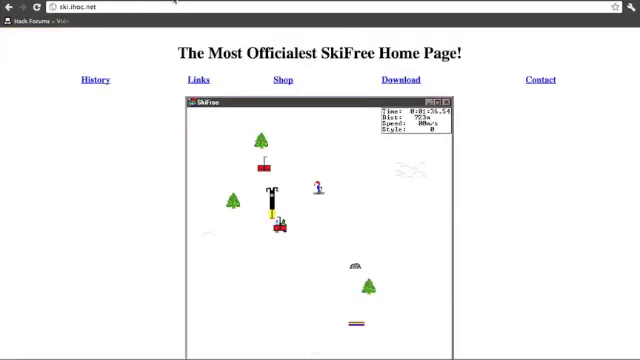
Step: Download the SkiFree game from its official home page
scroll("down", 3)
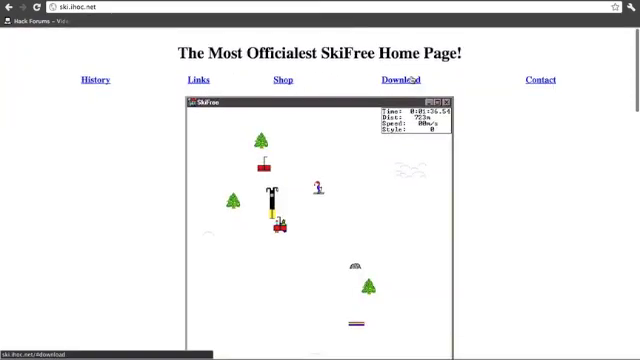
left_click(400, 80)
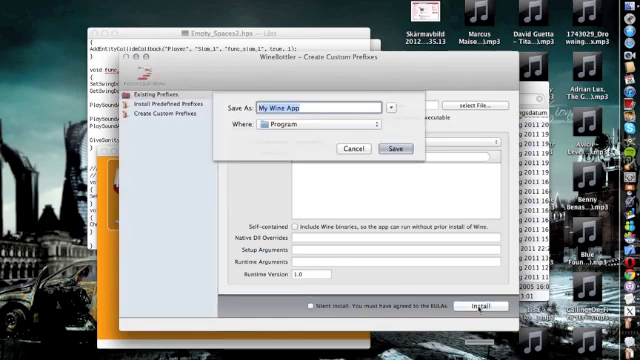
Step: Save the converted app as 'My Wine App' in Program, replacing the existing one
left_click(394, 148)
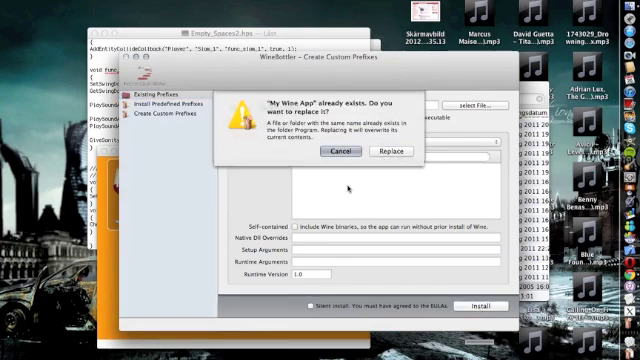
left_click(388, 152)
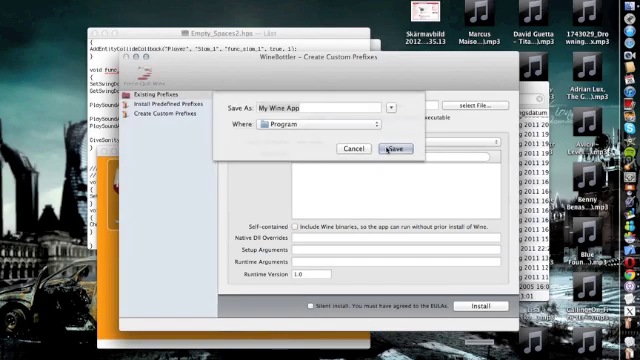
left_click(396, 148)
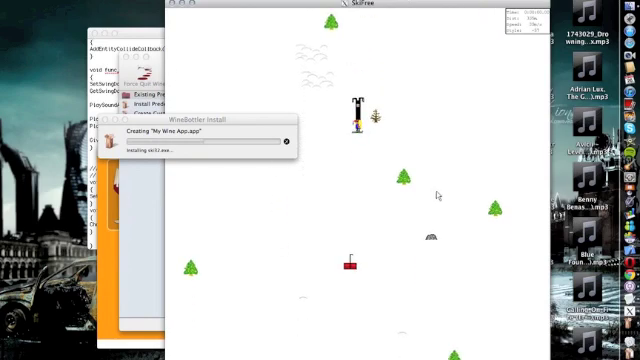
Step: Show the running SkiFree app's menu from the Mac menu bar
left_click(344, 8)
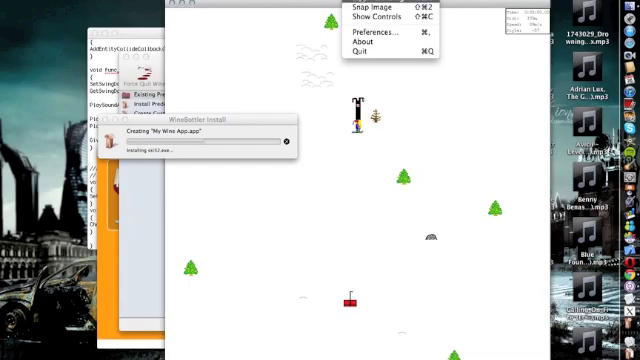